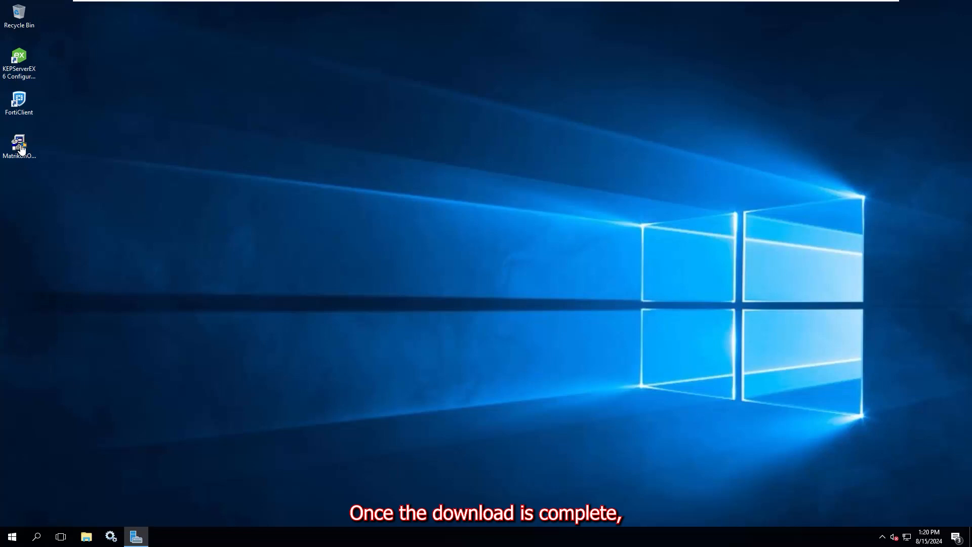
Launch the MatrikonOPC Explorer installer from its desktop icon.
left_click(18, 146)
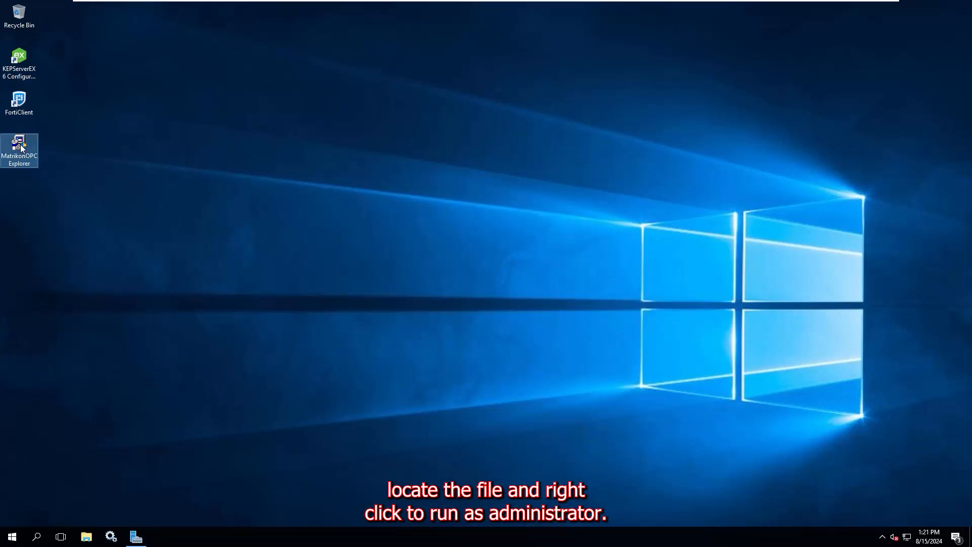
double_click(19, 148)
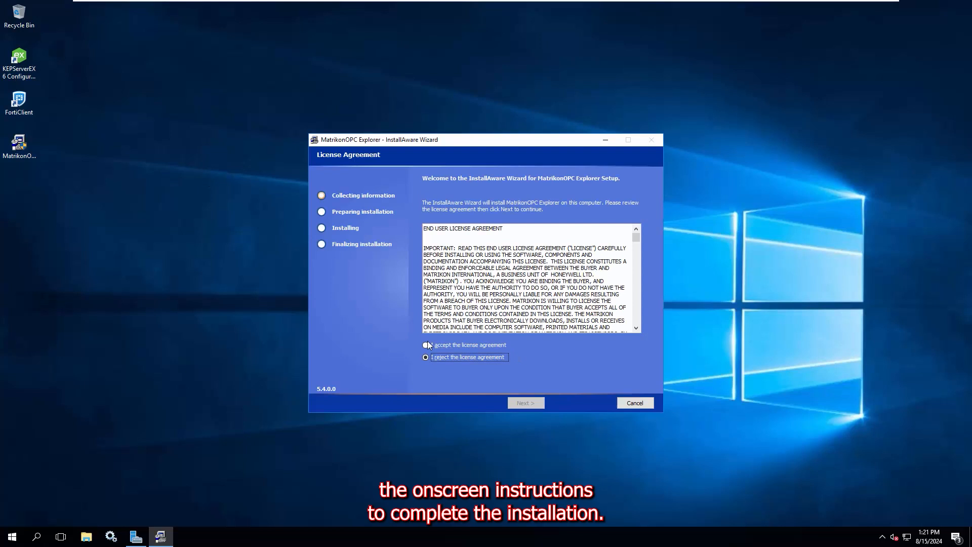
Accept the licence, install with the default folder and shortcuts, and finish the wizard.
left_click(426, 345)
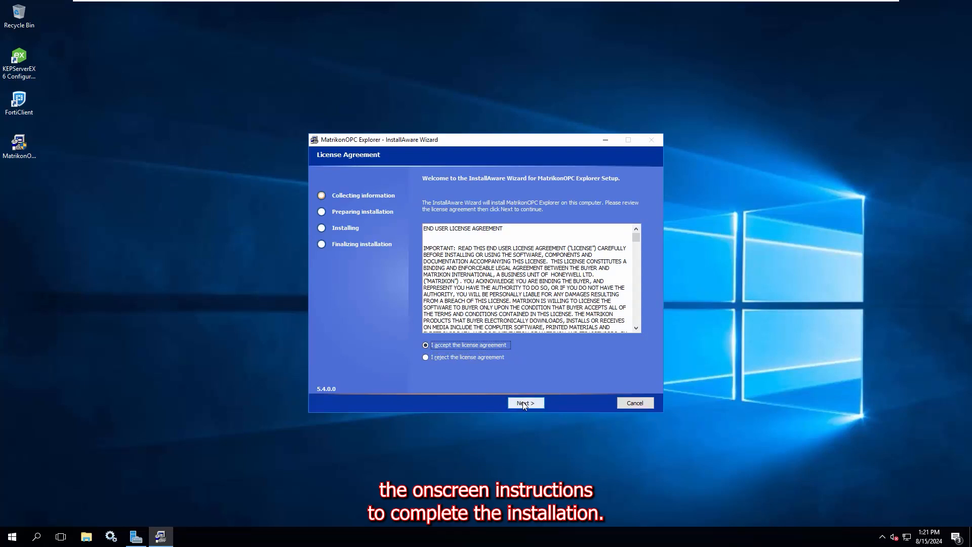
left_click(525, 403)
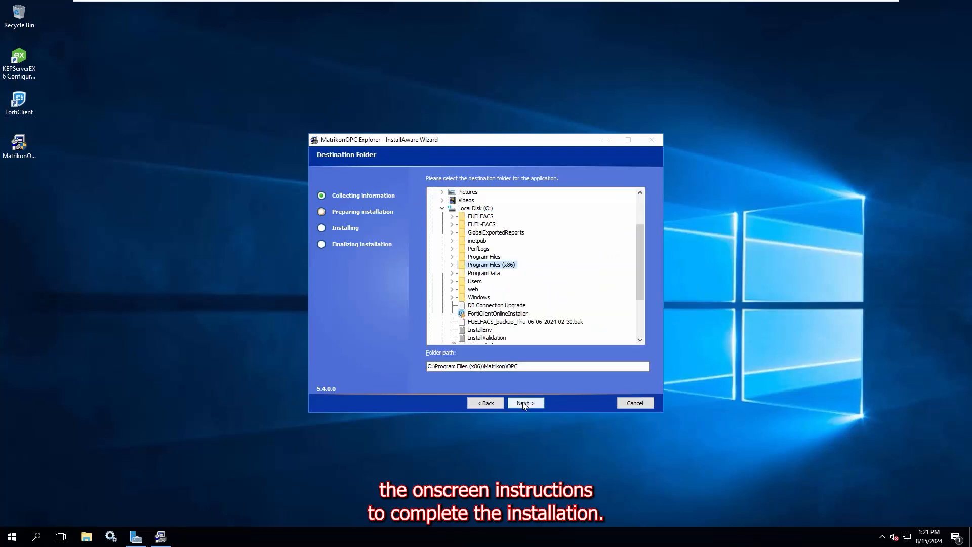
left_click(525, 403)
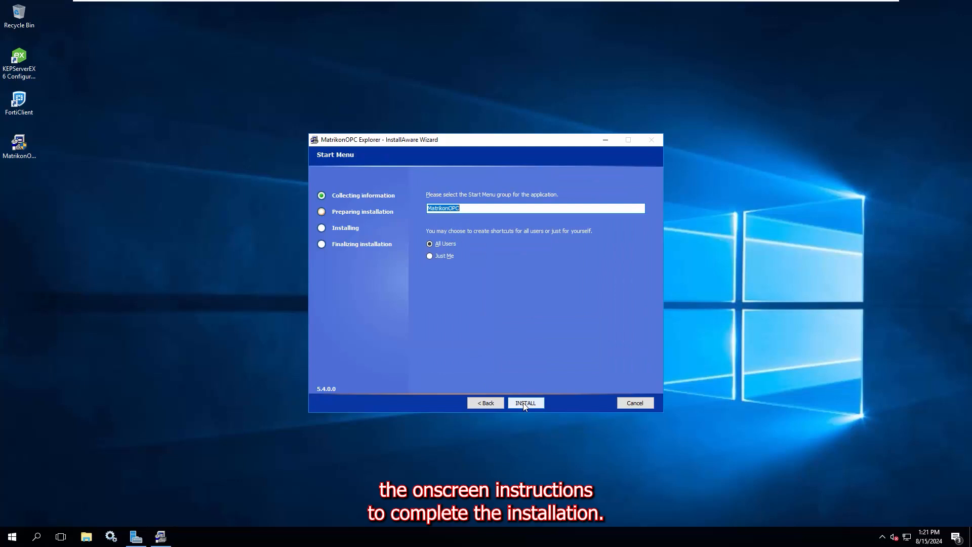
left_click(525, 402)
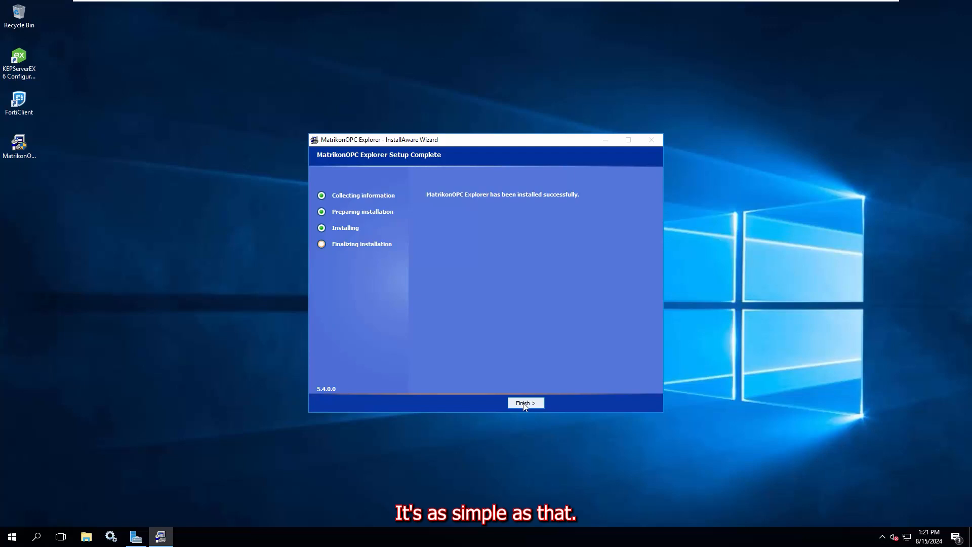
left_click(526, 403)
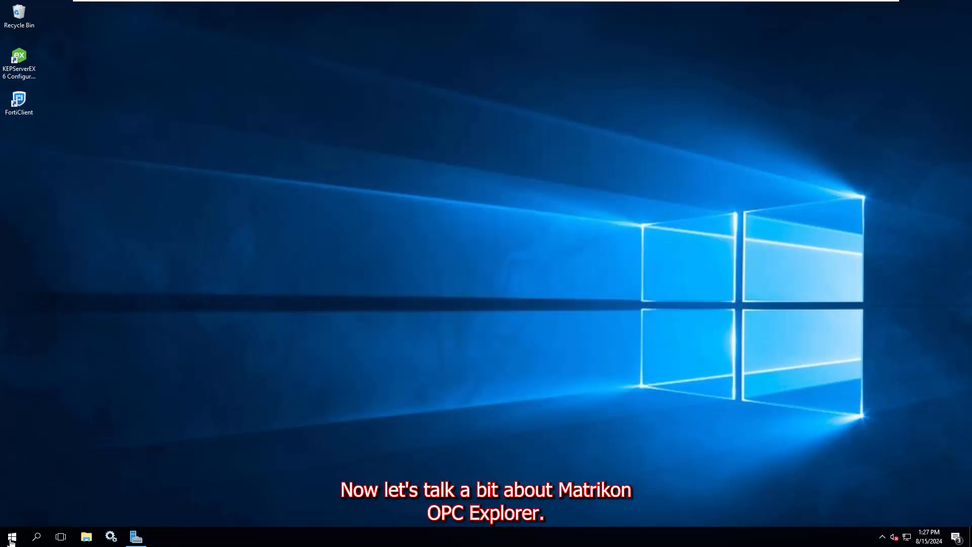
Launch MatrikonOPC Explorer from the Start menu's recently added apps.
left_click(11, 537)
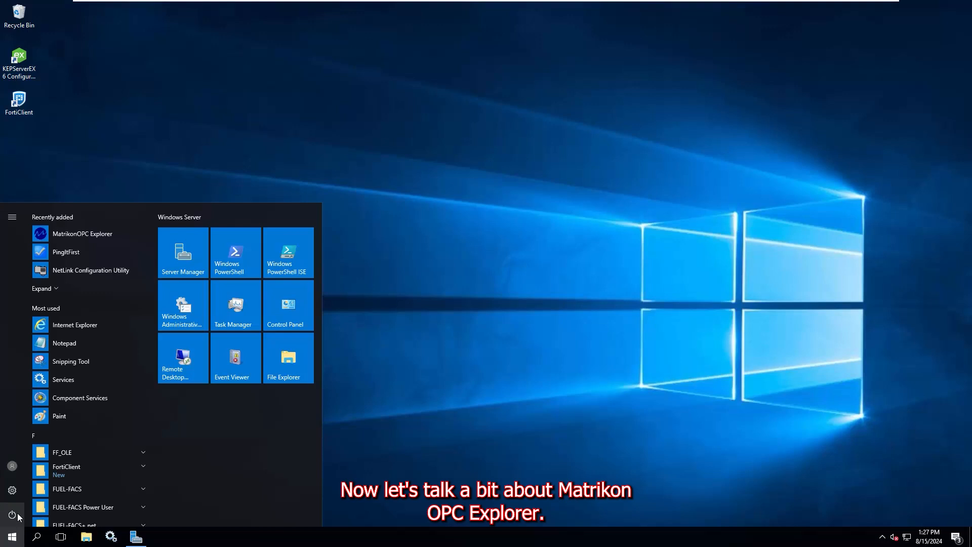
left_click(82, 234)
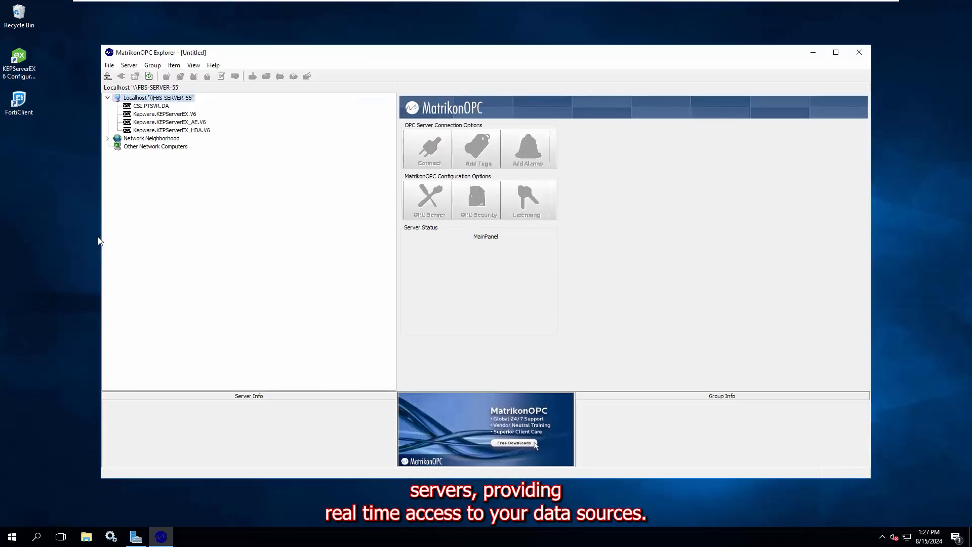
mouse_move(56, 236)
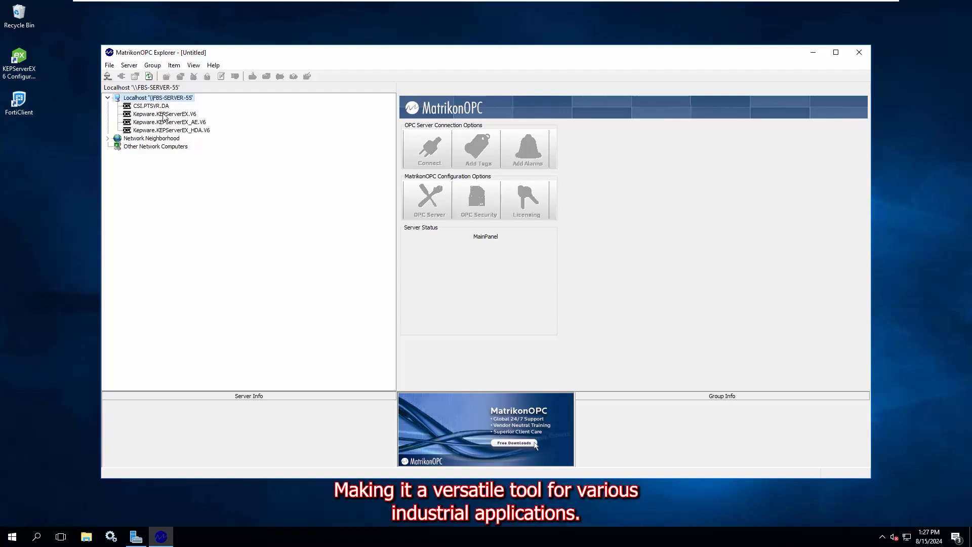
Browse the Server, Item and Help menus and view the About screen showing version 5.4.0.0.
left_click(128, 64)
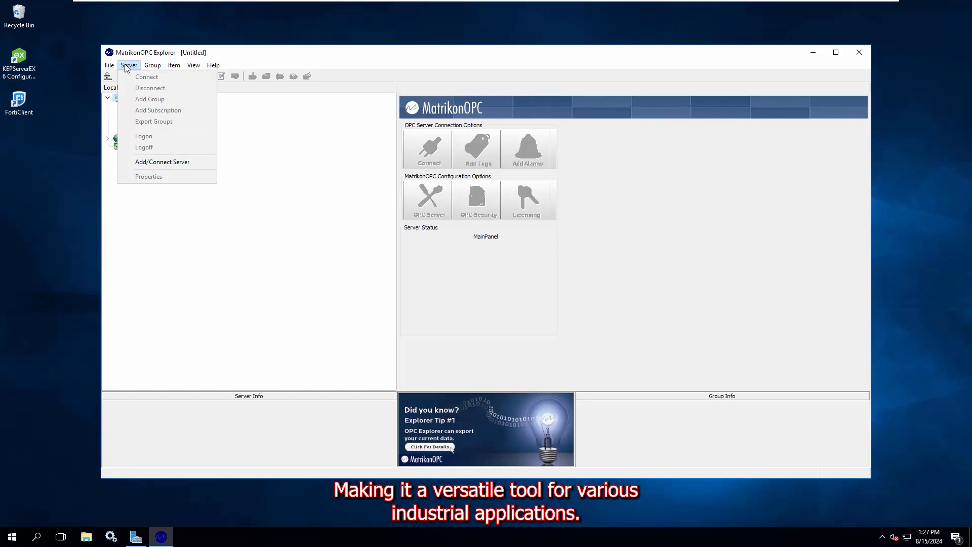
left_click(173, 65)
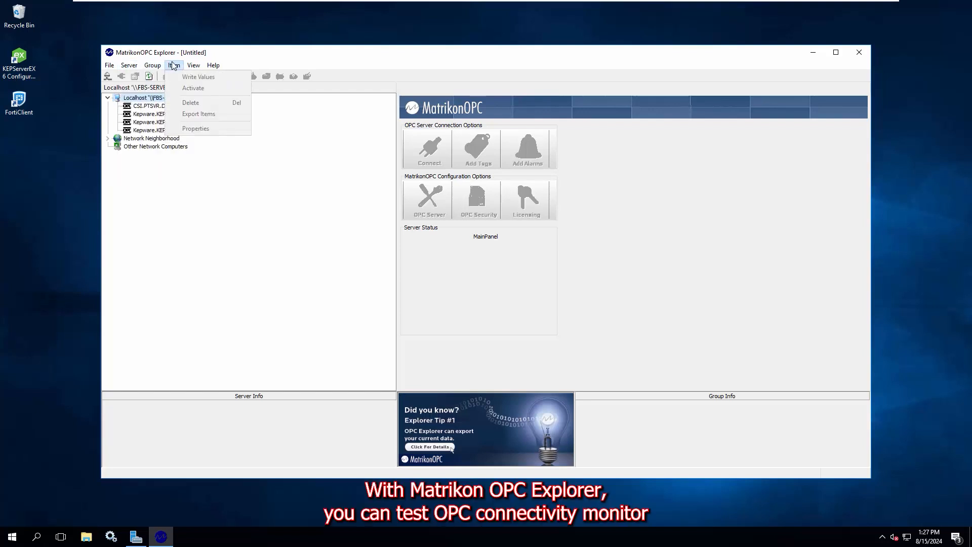
left_click(213, 64)
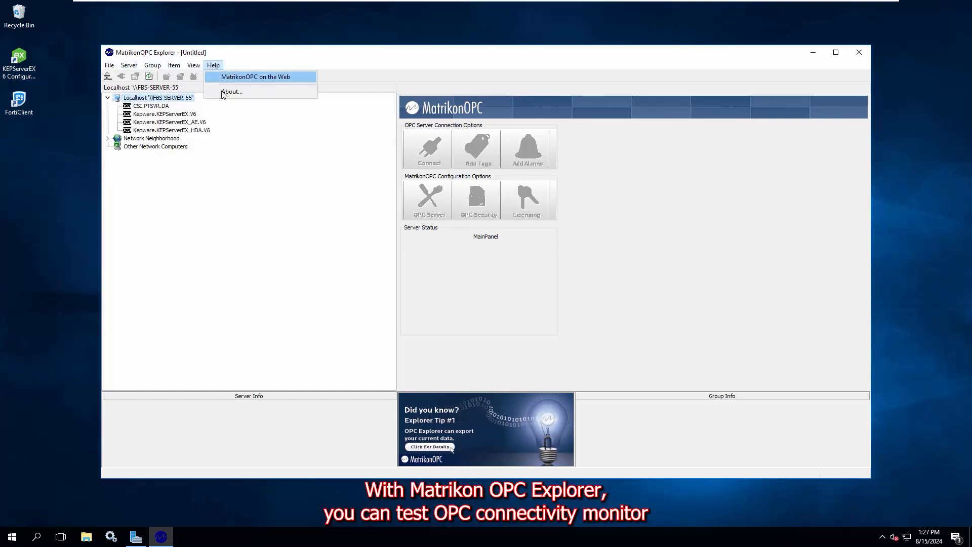
left_click(232, 92)
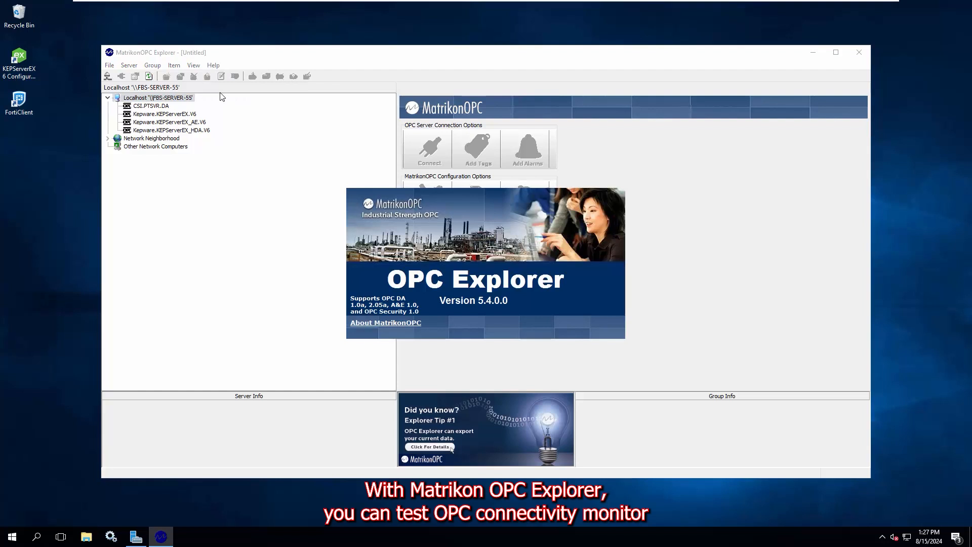
mouse_move(202, 294)
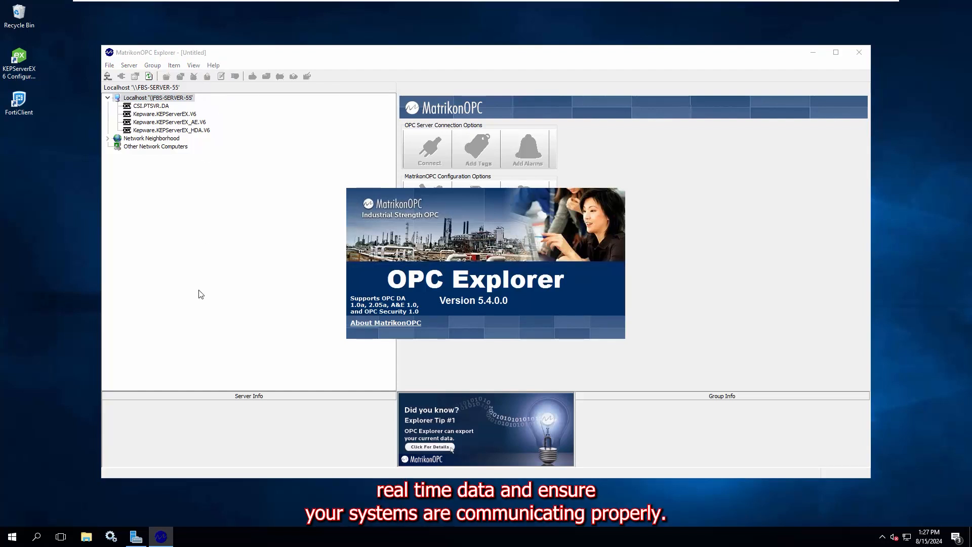
Select Kepware.KEPServerEX.V6 in the server tree to show its interfaces and security check.
left_click(164, 115)
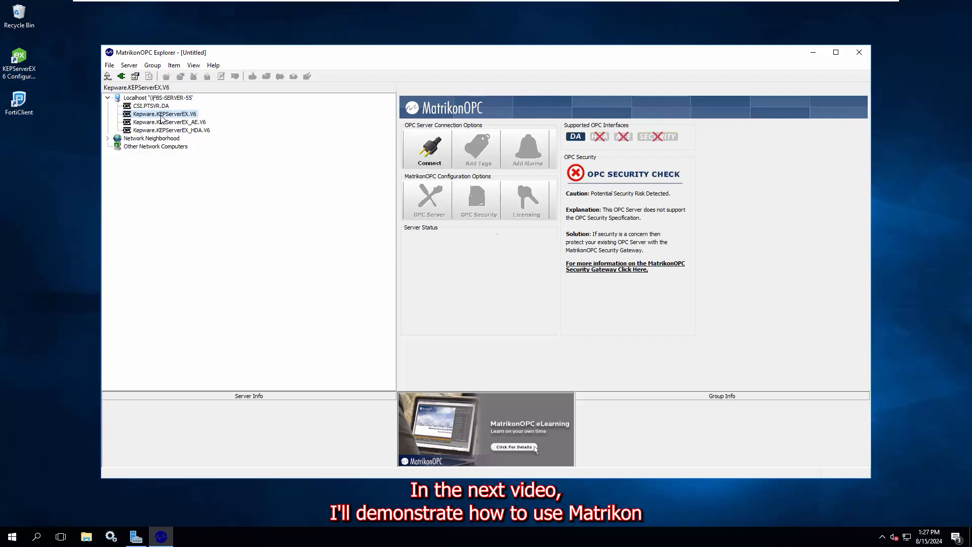
Connect to Kepware.KEPServerEX.V6 and bring up Add Tags listing its available items.
left_click(428, 149)
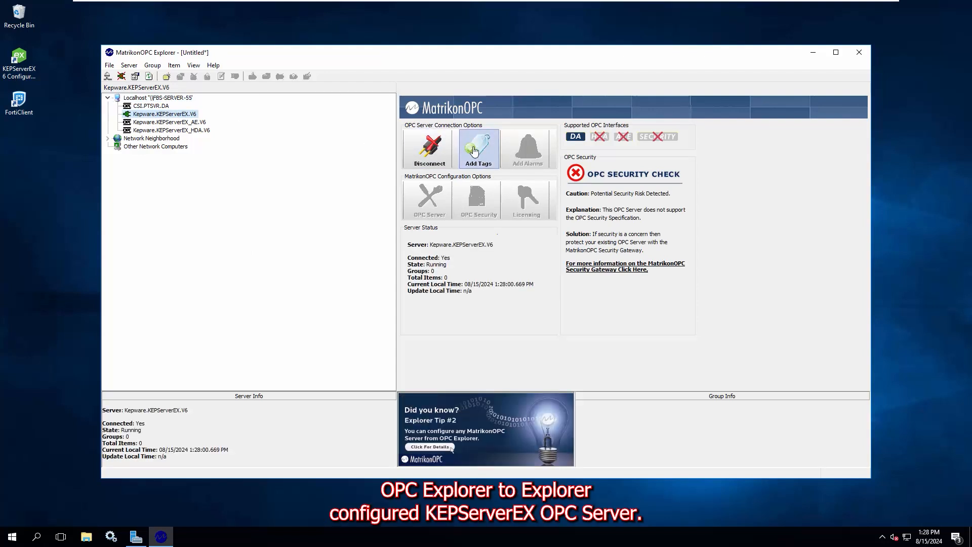
left_click(478, 149)
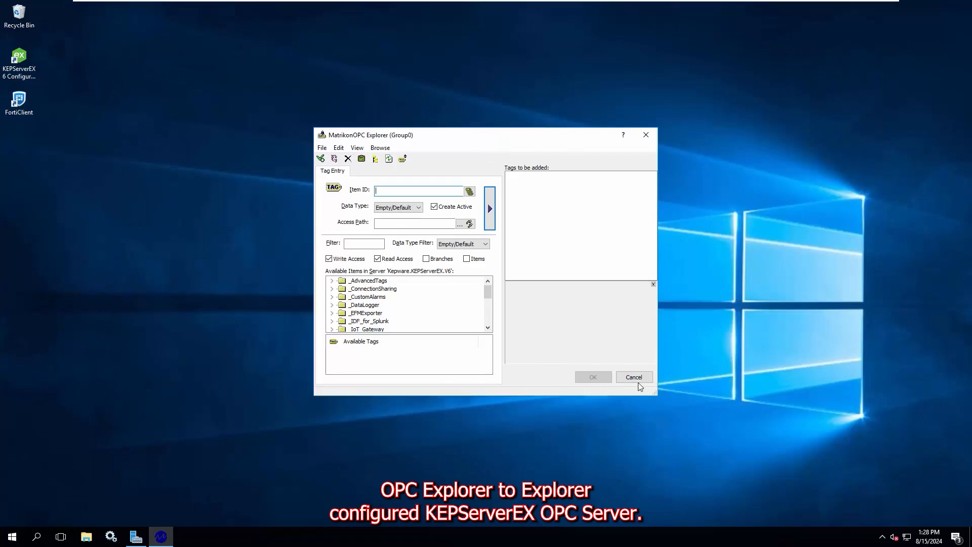